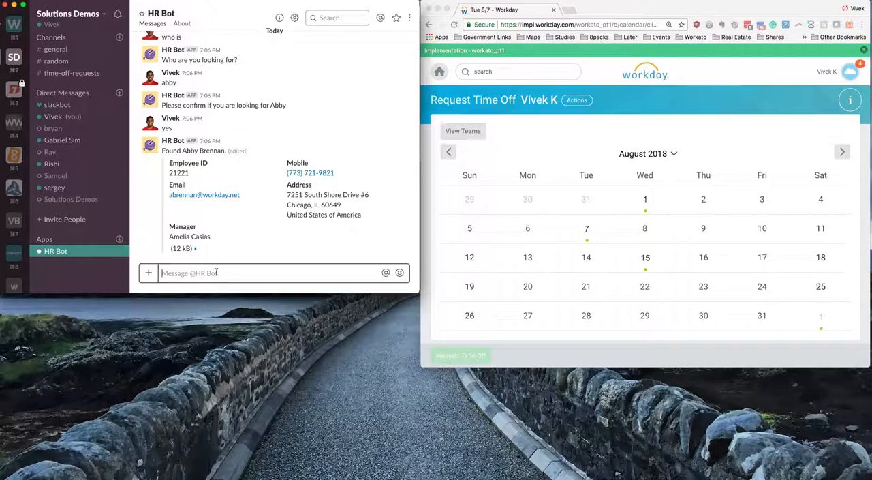
- Send "vacation" to HR Bot to get its list of vacation help options
type("vacation")
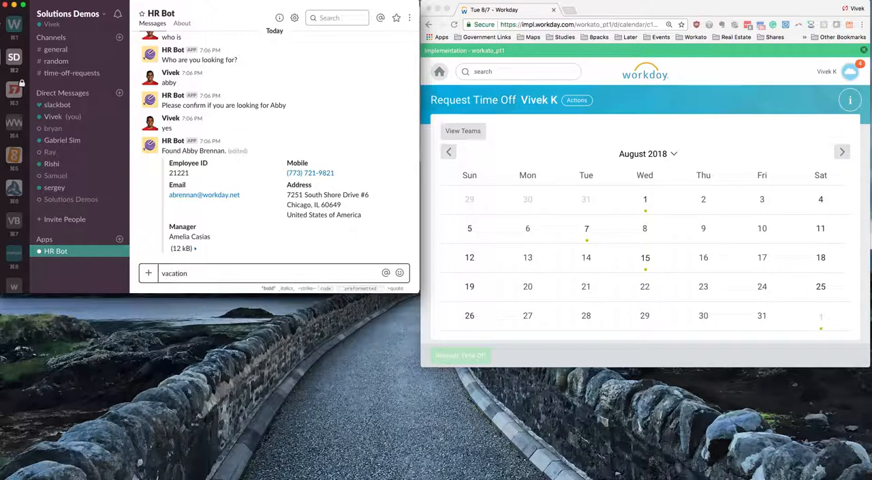
key("Return")
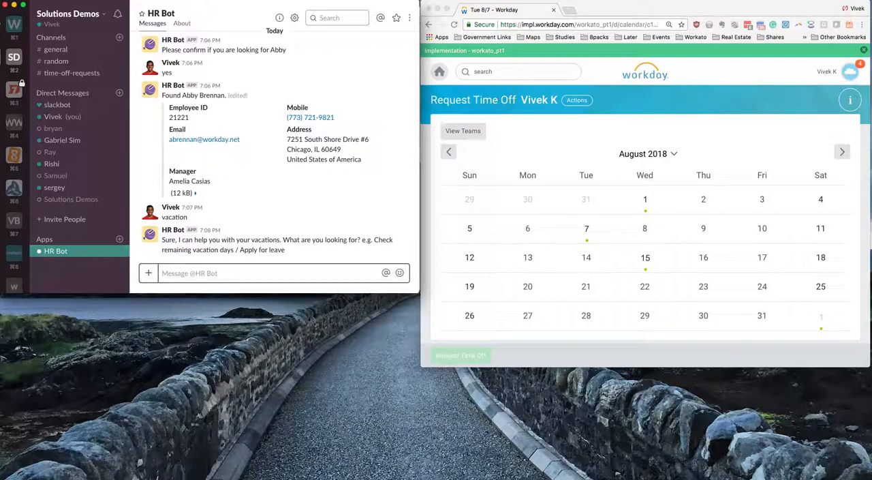
mouse_move(333, 225)
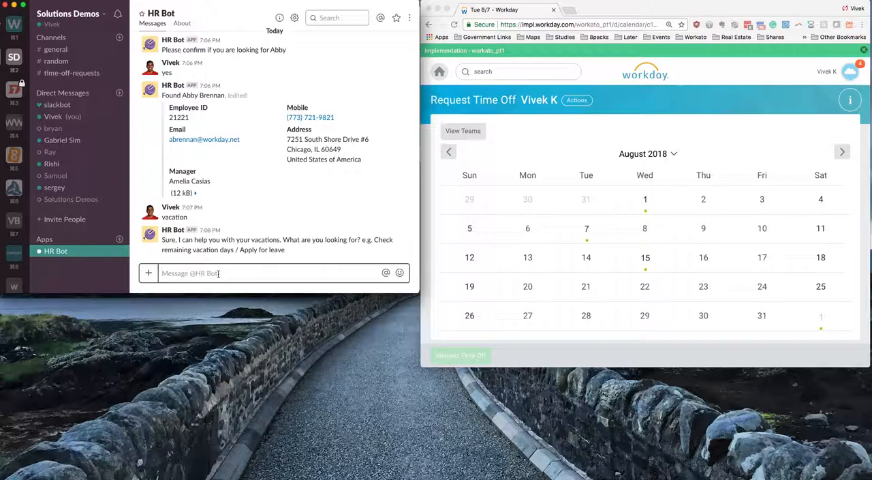
- Send a balance check to HR Bot and get 17.5 vacation days remaining
type("l")
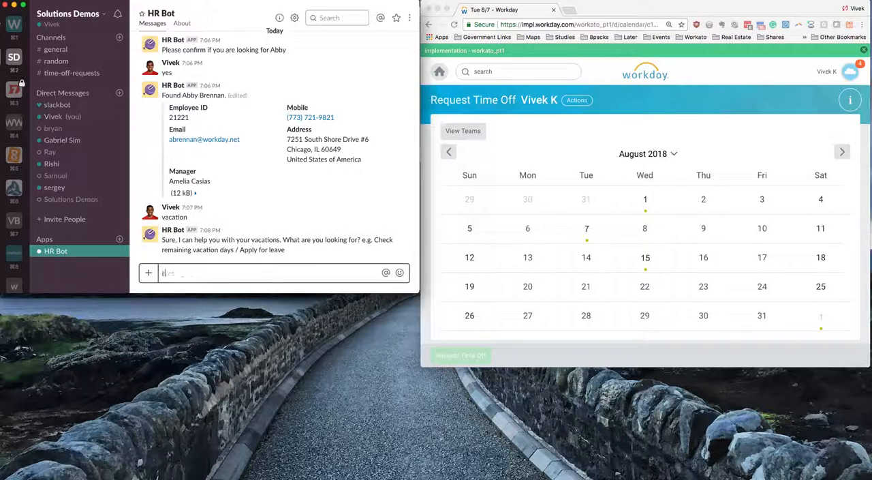
key("Return")
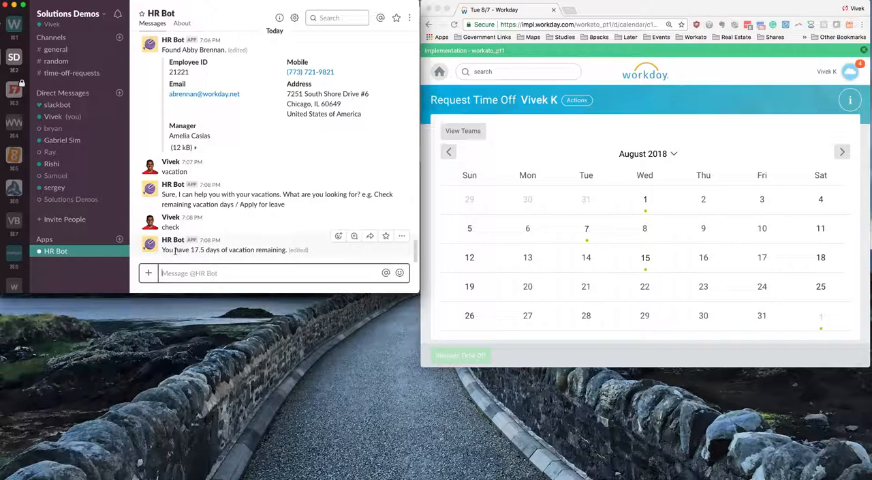
mouse_move(256, 256)
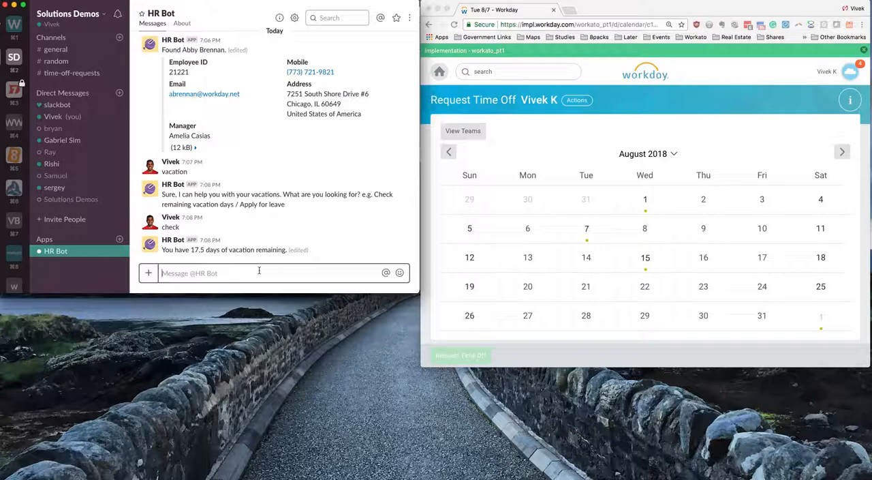
mouse_move(272, 193)
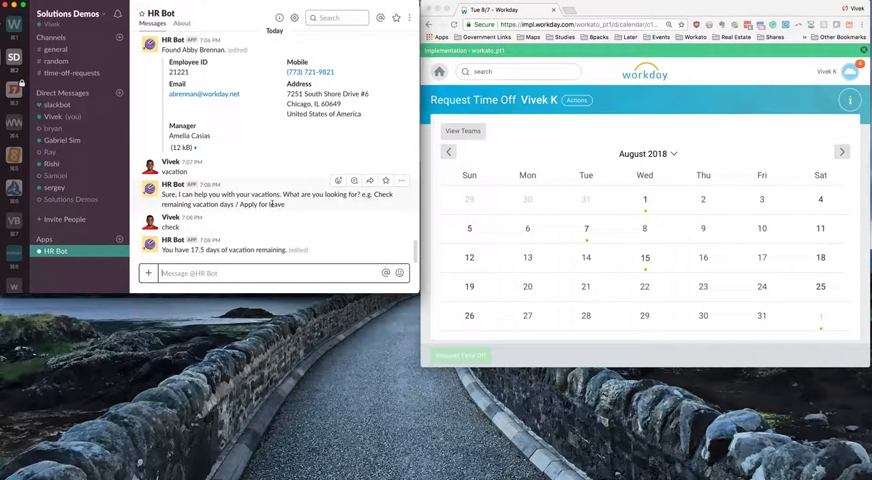
- Send "request time off" to HR Bot to start the Workday time-off flow
left_click(254, 273)
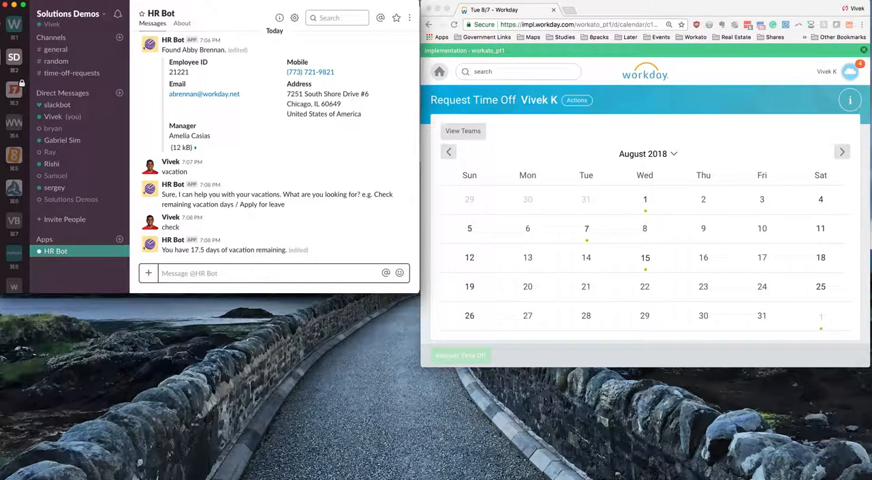
type("request time off")
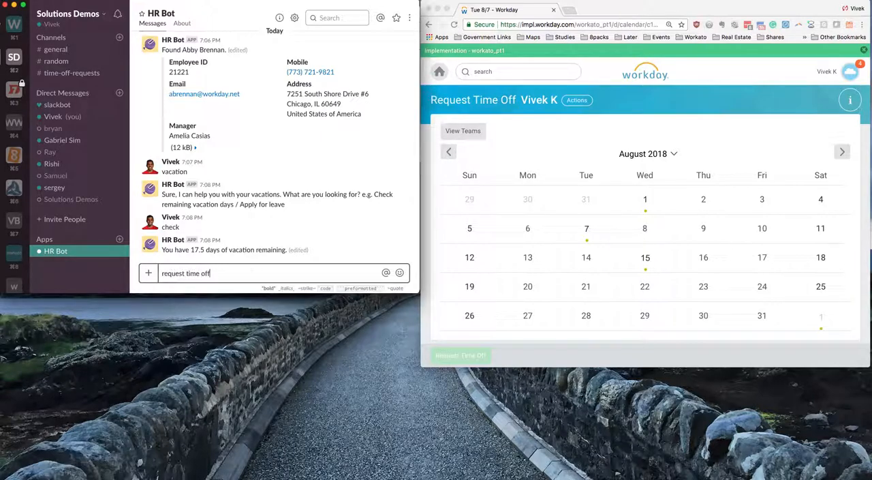
key("Return")
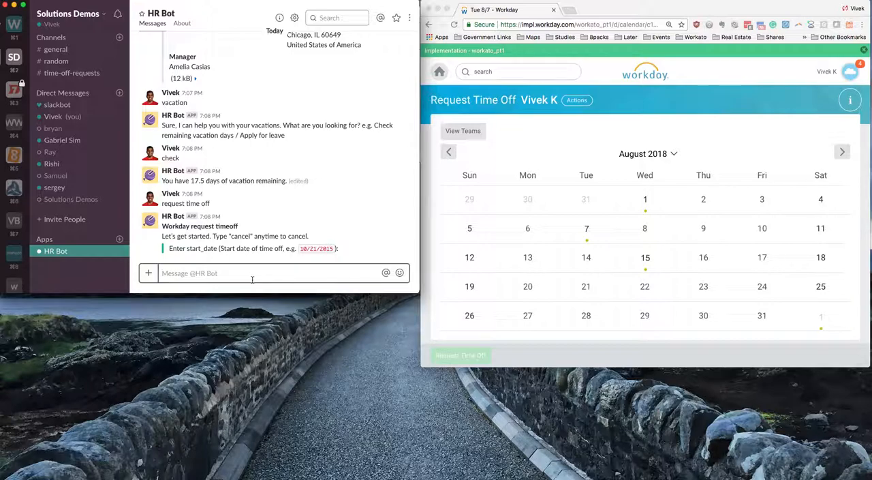
mouse_move(321, 265)
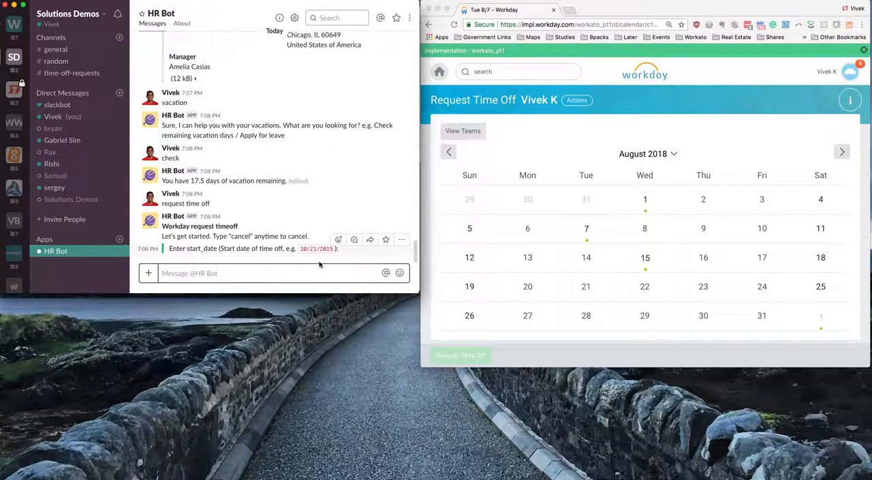
- Submit 08/09/2018 as the start date for one day and choose Vacation as the reason
type("08/")
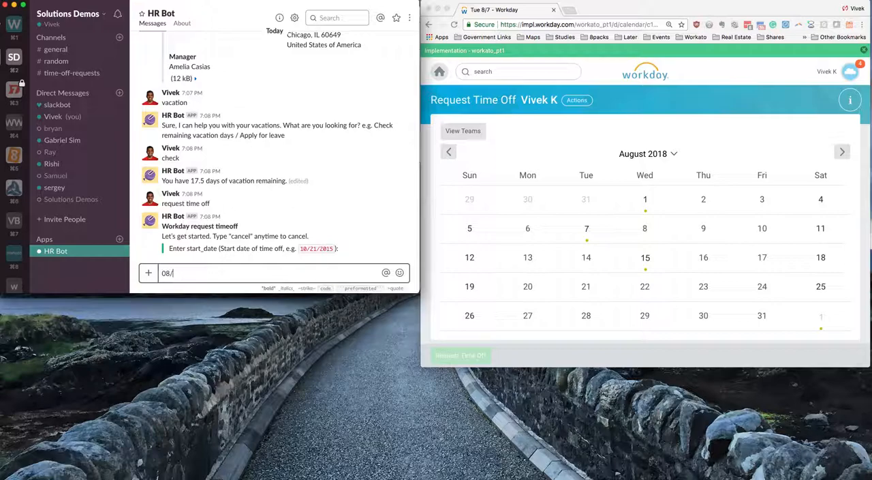
type("09/2018")
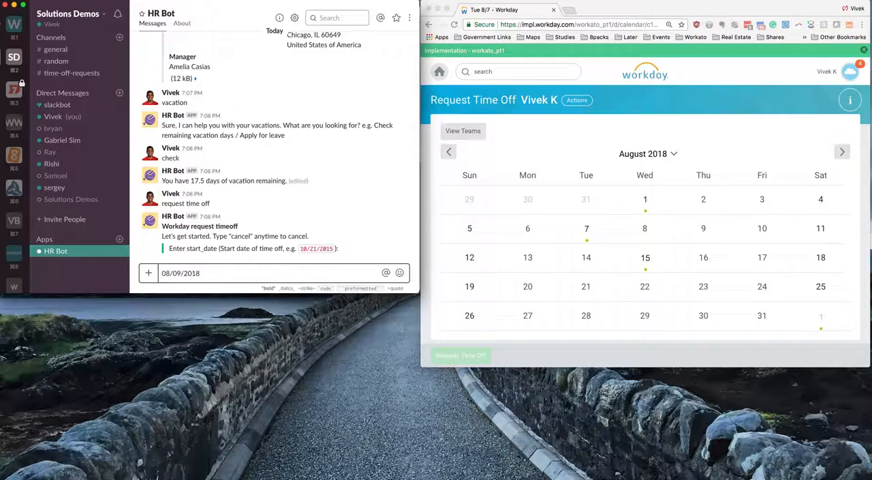
key("Return")
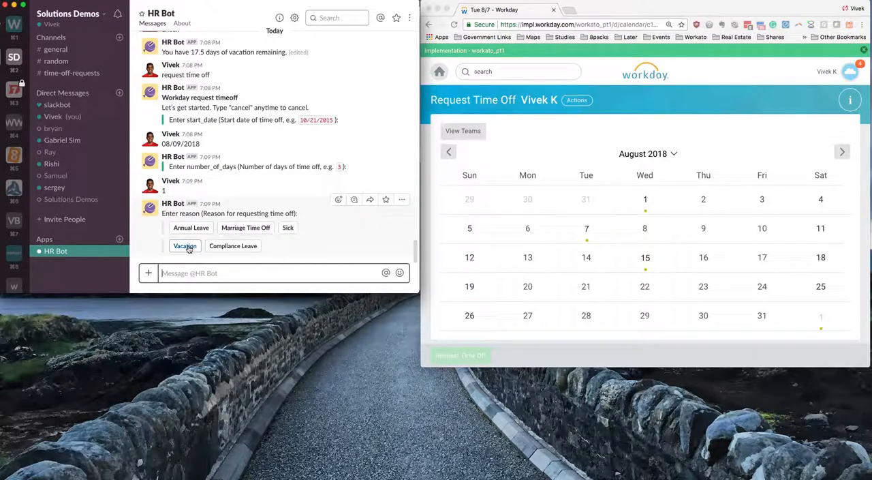
left_click(185, 245)
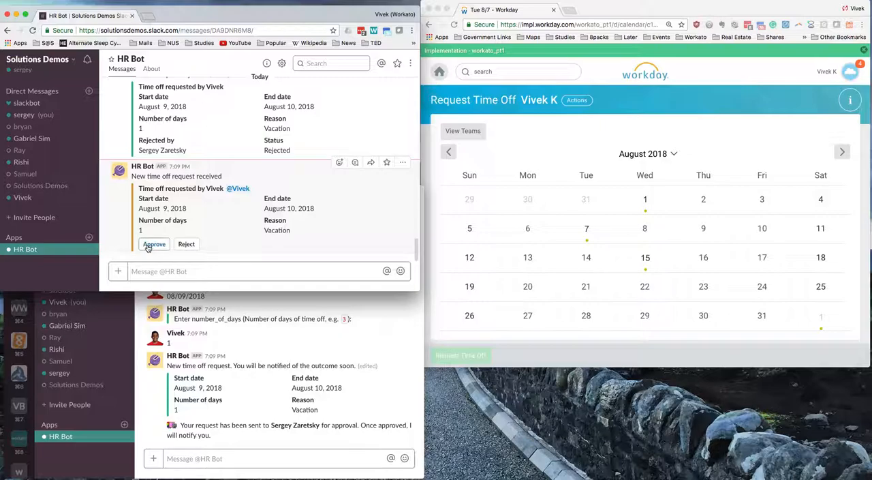
- Approve the one-day August 9, 2018 vacation request as the approver
left_click(154, 244)
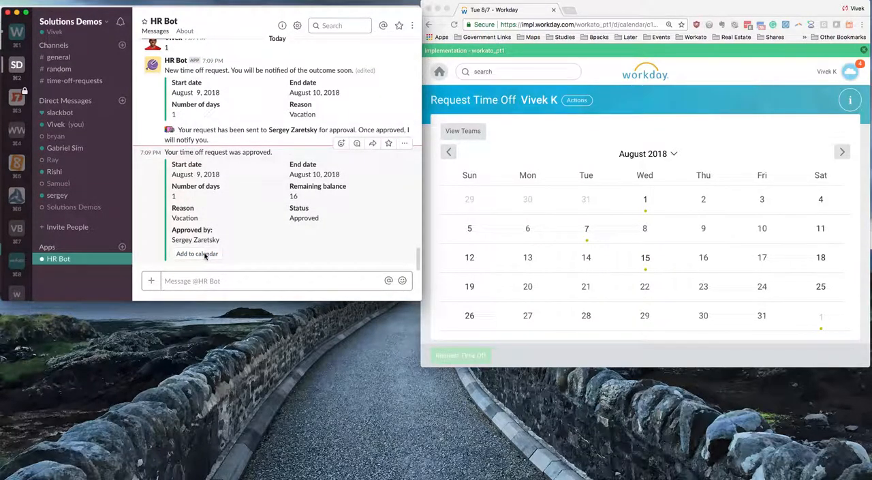
- Add the approved August 9 vacation to the team and personal Google calendars
left_click(197, 254)
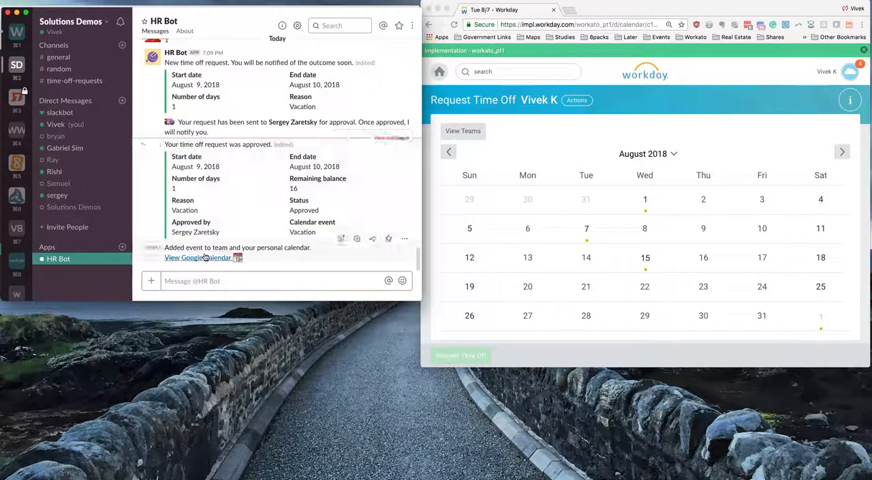